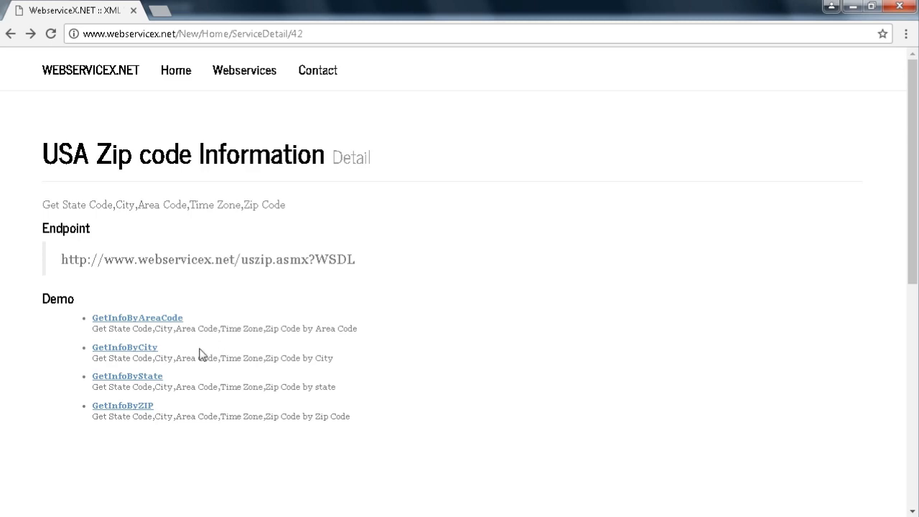
mouse_move(173, 399)
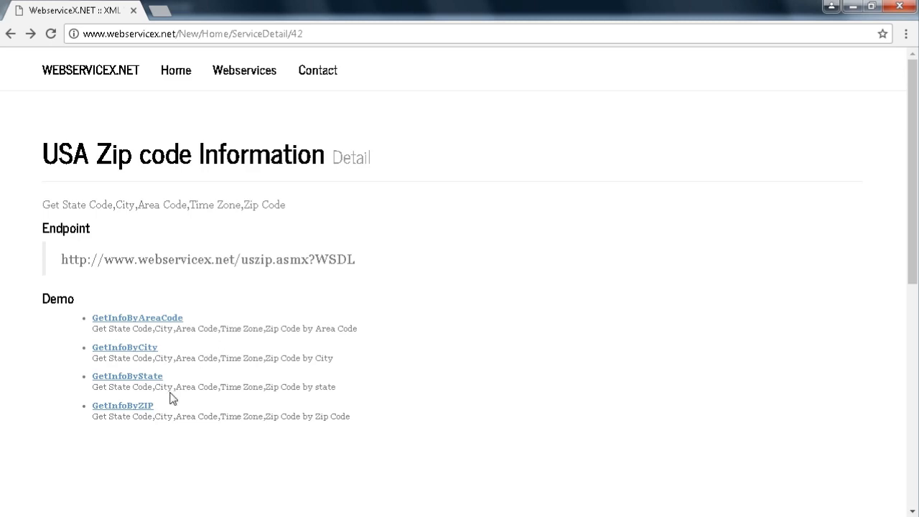
- Open the GetInfoByAreaCode, GetInfoByCity, GetInfoByState and GetInfoByZIP demo pages in new Chrome tabs
left_click(124, 346)
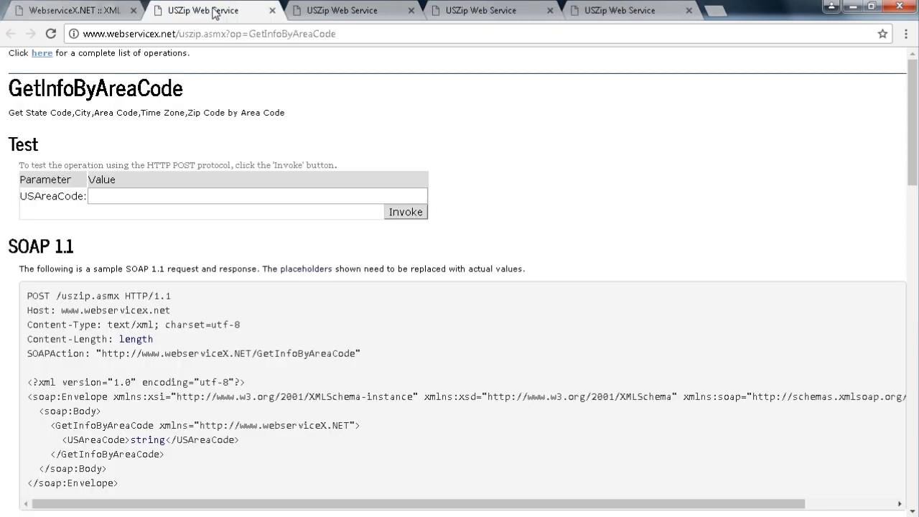
left_click(337, 10)
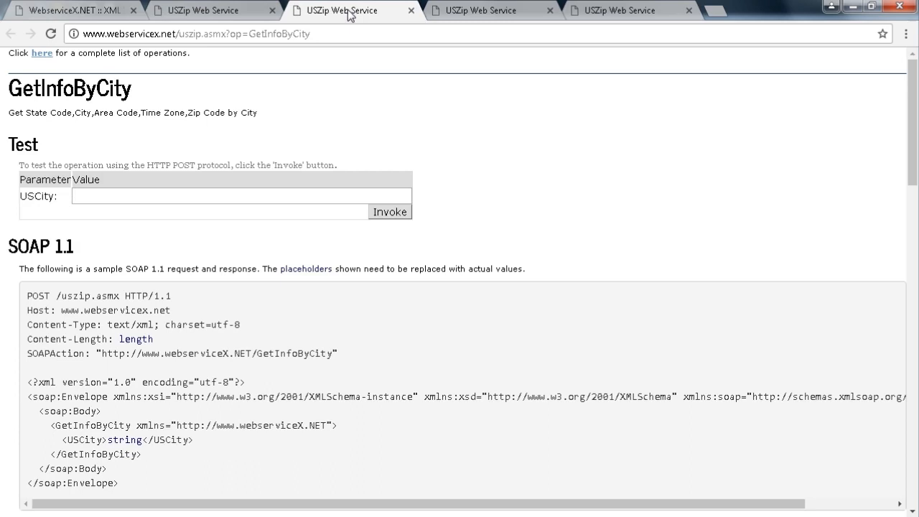
left_click(491, 10)
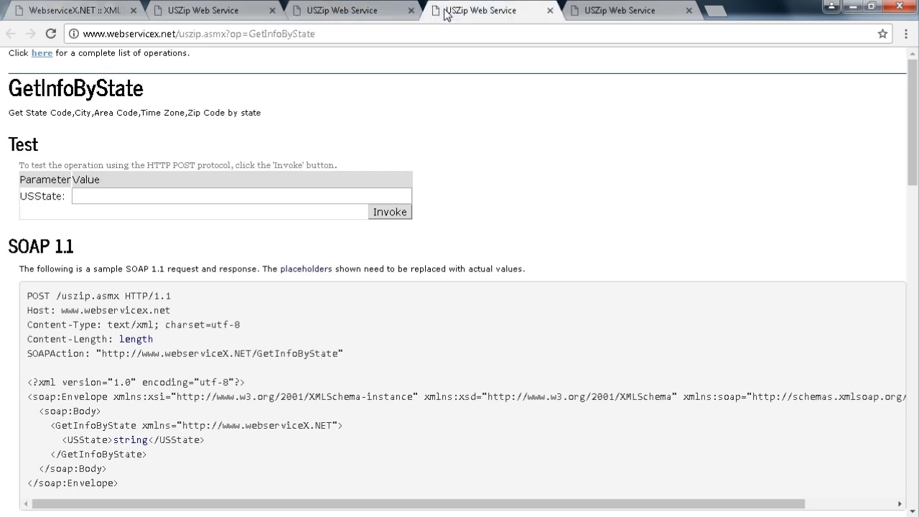
left_click(620, 10)
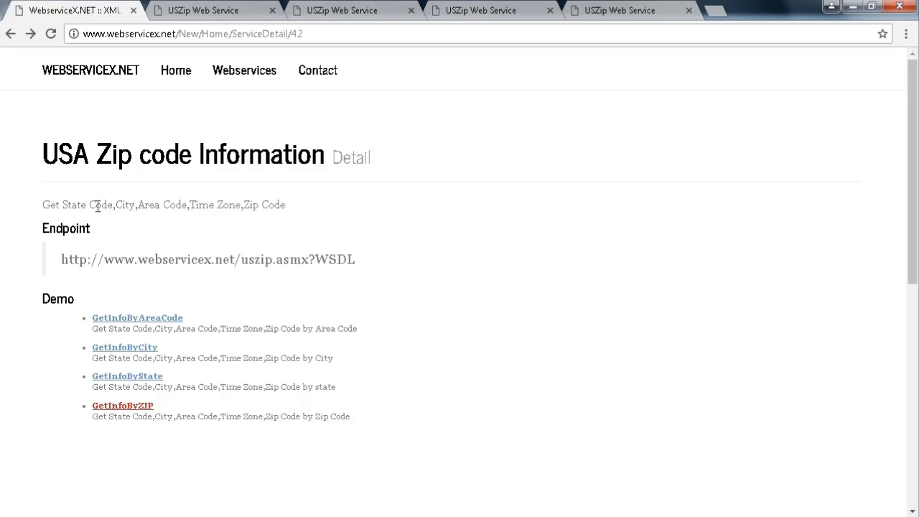
right_click(207, 258)
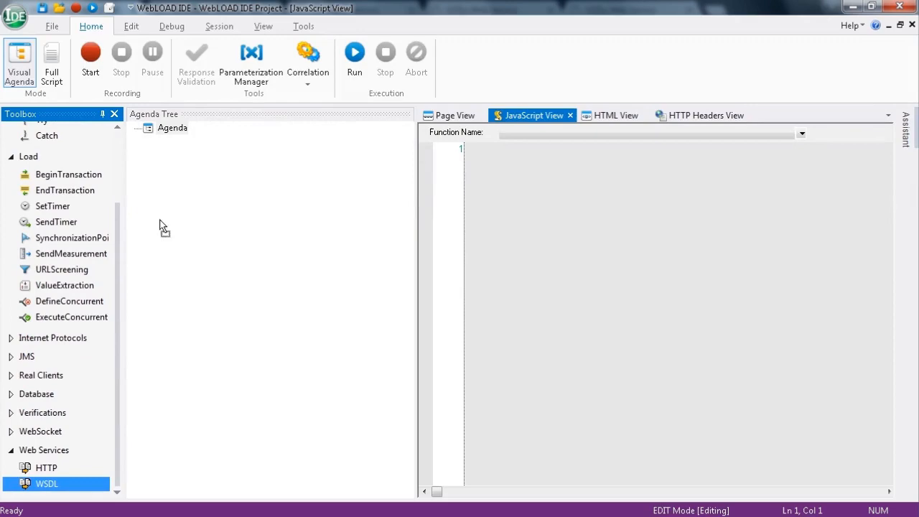
double_click(46, 483)
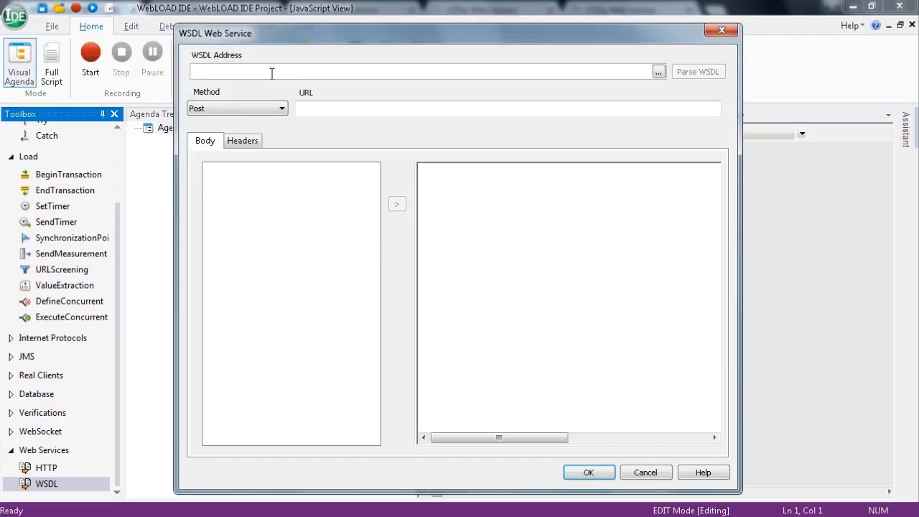
type("http://www.webservicex.net/uszip.asmx?WSDL")
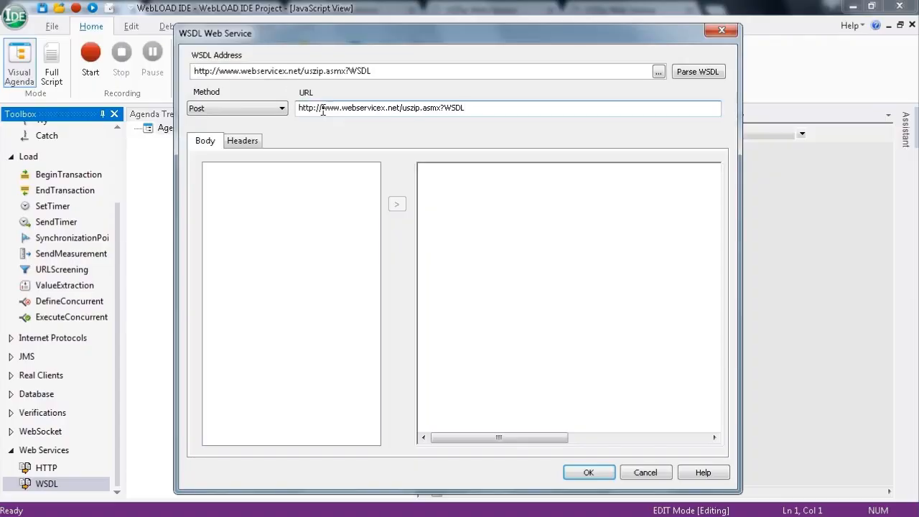
left_click(698, 72)
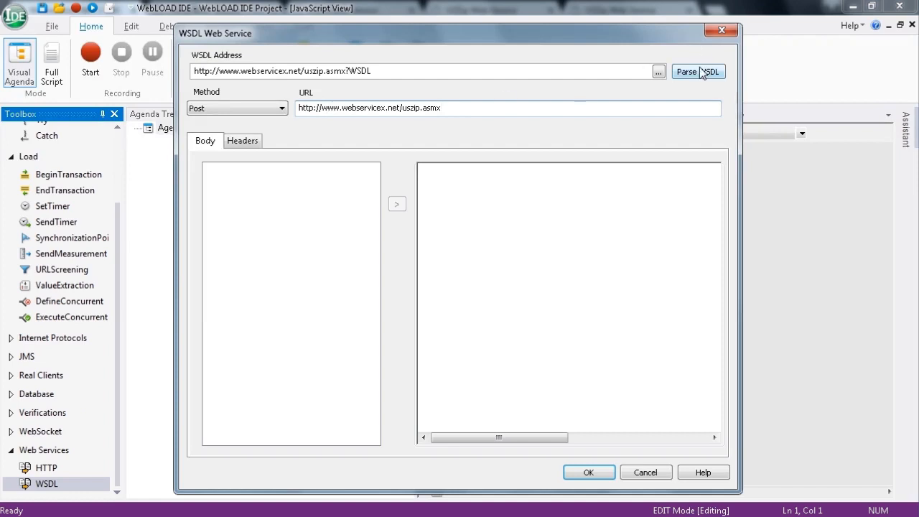
- Expand USZipSoap and generate the GetInfoByZIP SOAP request body
left_click(697, 71)
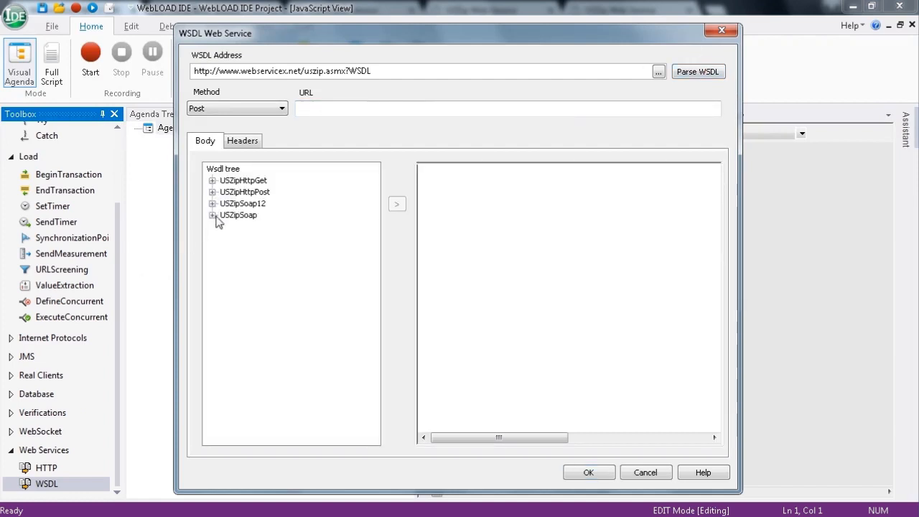
left_click(212, 215)
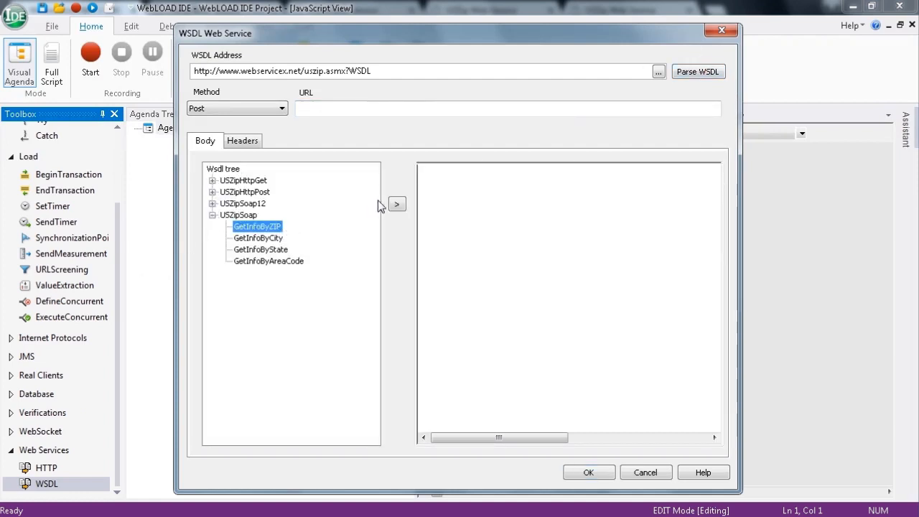
left_click(397, 203)
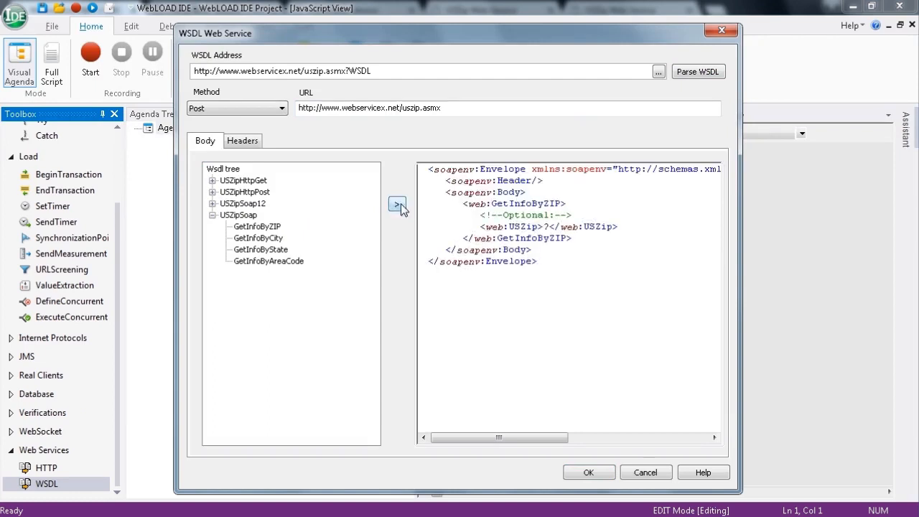
mouse_move(256, 155)
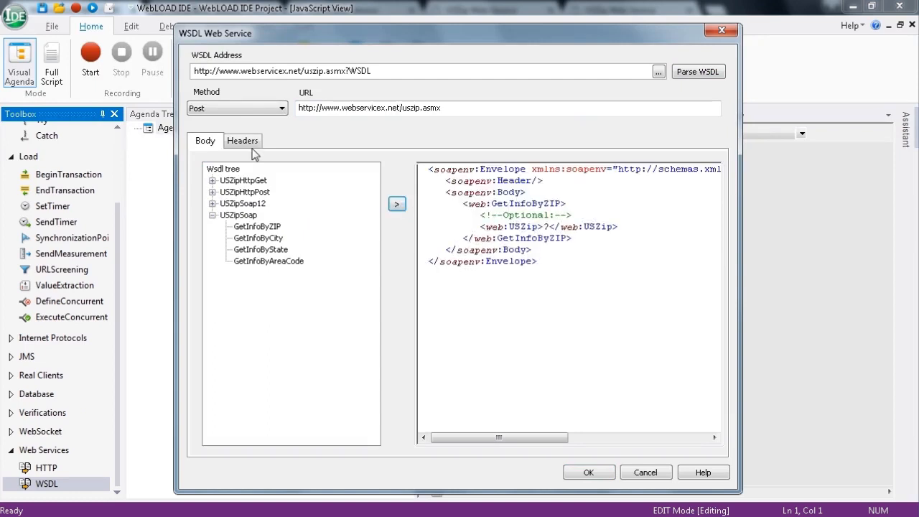
- Add a USZip header with value 27 and insert the WSDL call into the agenda
left_click(241, 141)
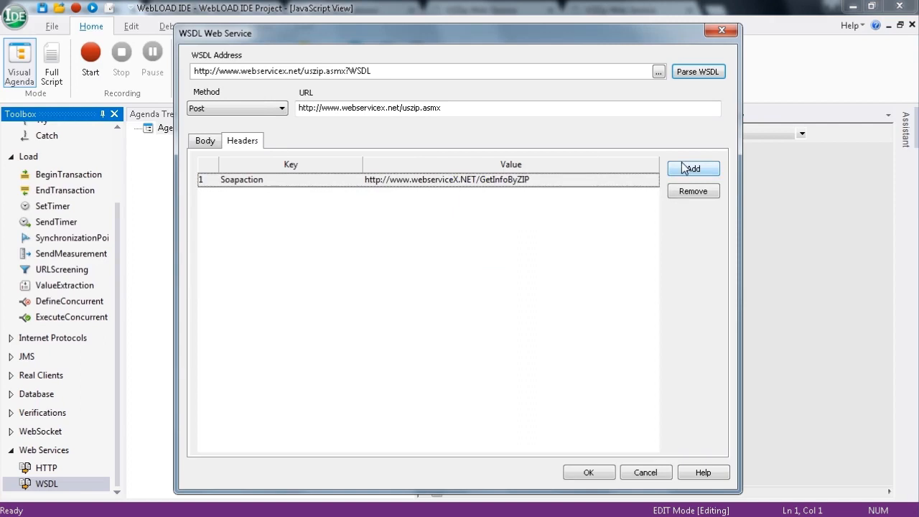
left_click(693, 169)
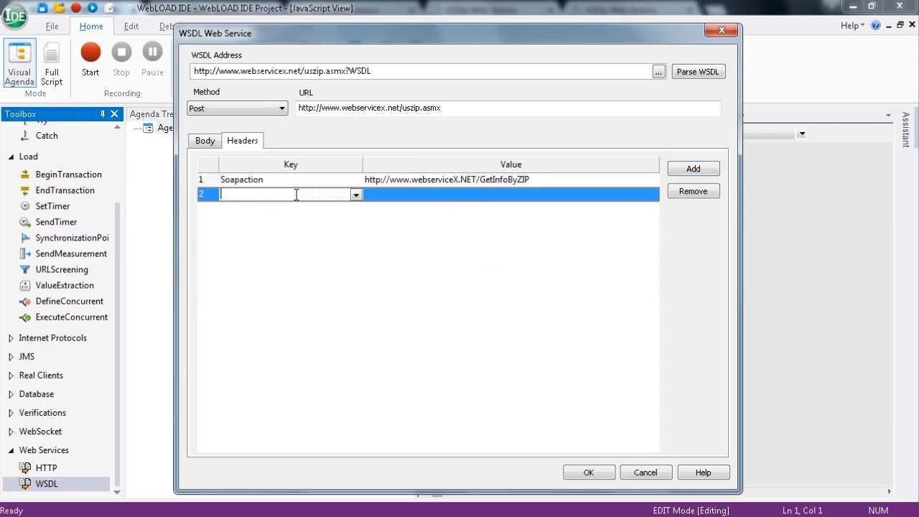
type("USZip")
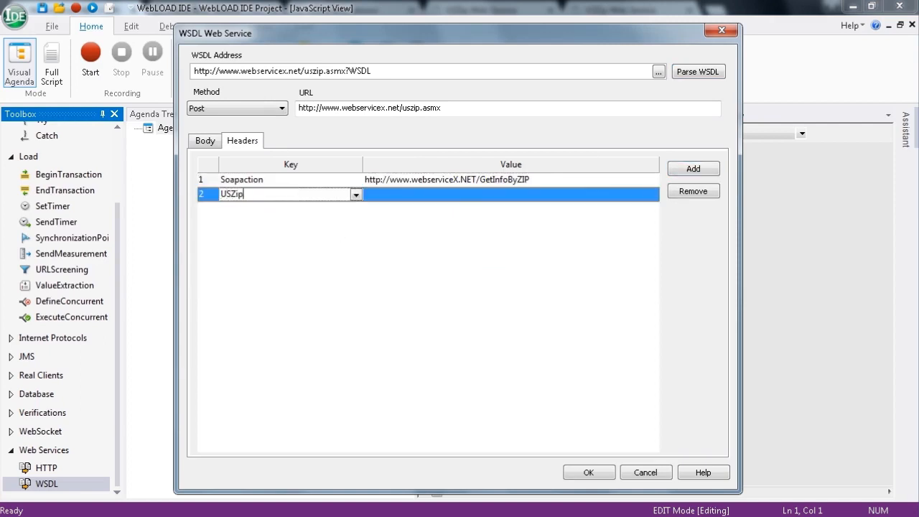
type("27")
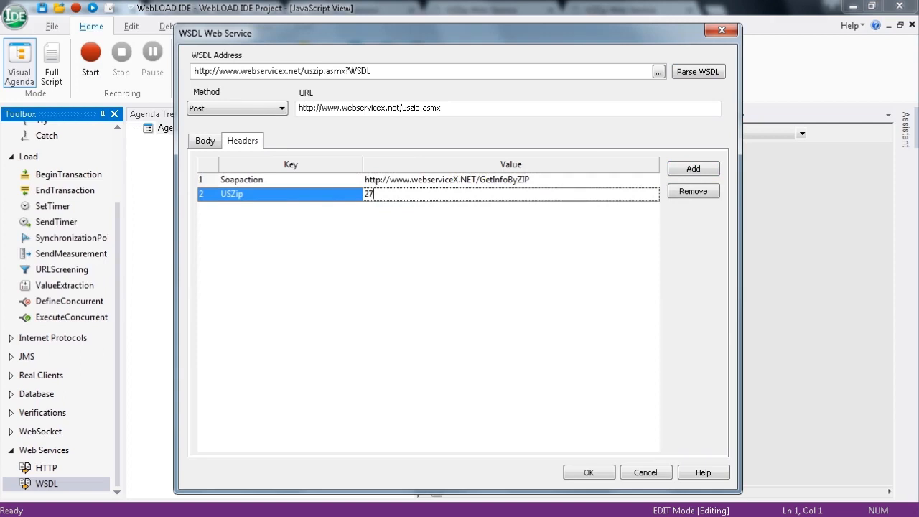
left_click(588, 472)
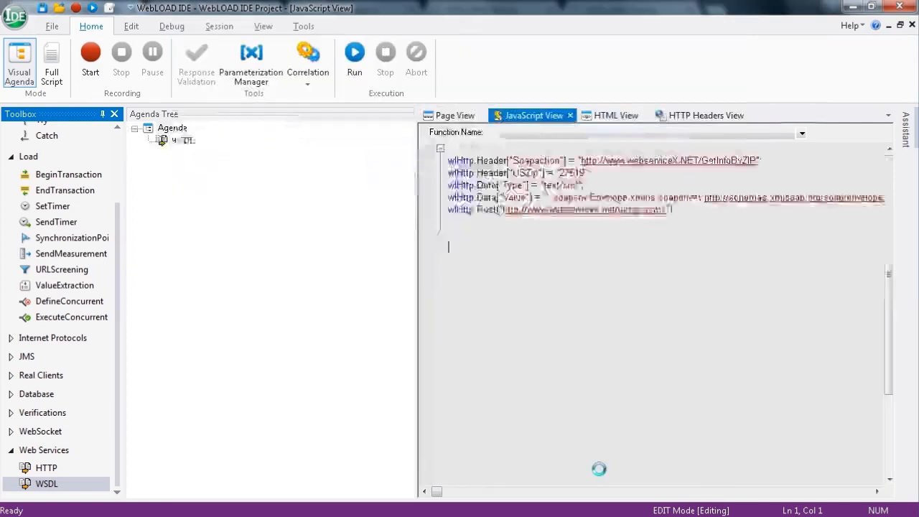
left_click(188, 140)
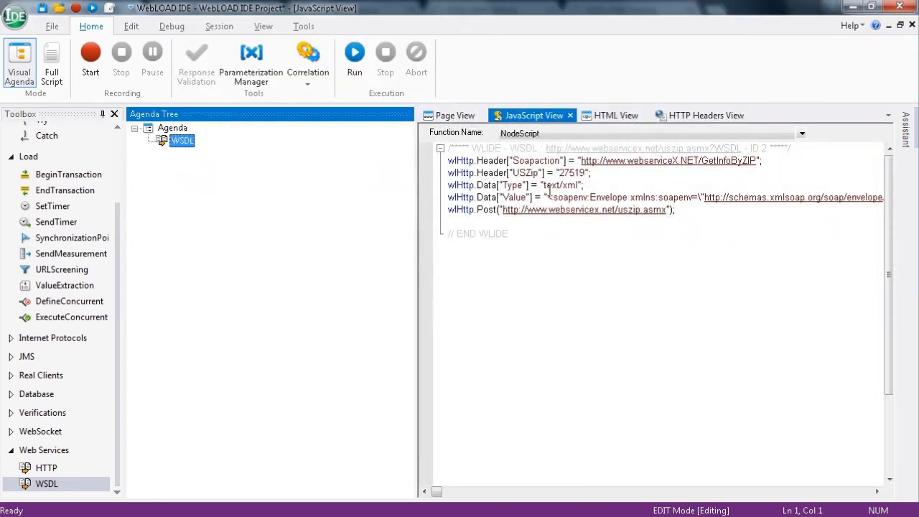
mouse_move(558, 186)
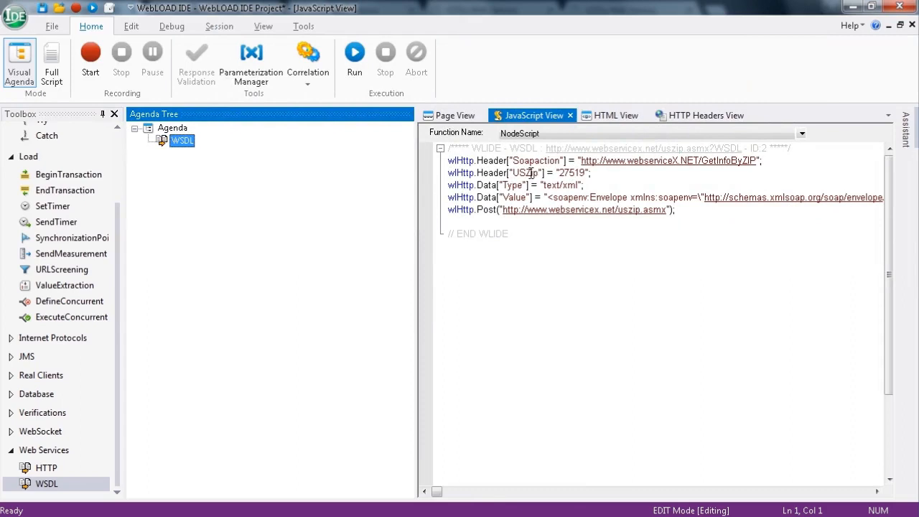
mouse_move(519, 198)
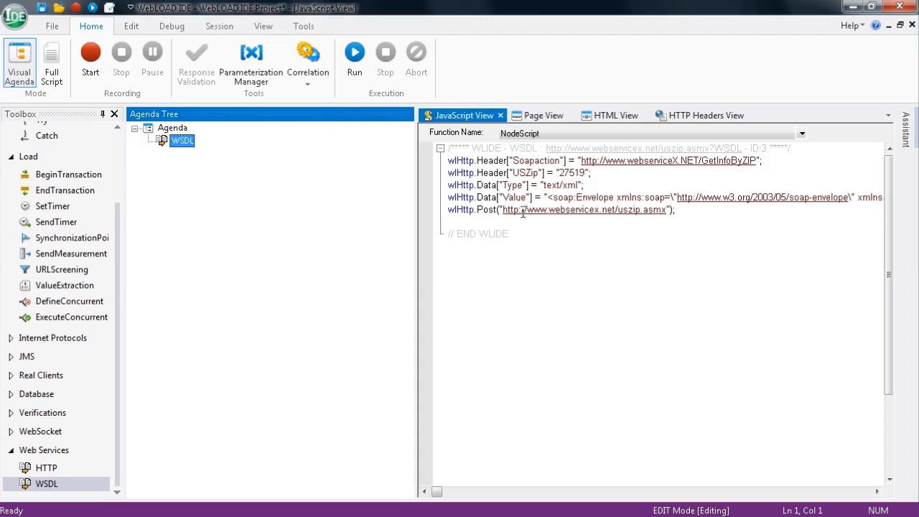
mouse_move(590, 195)
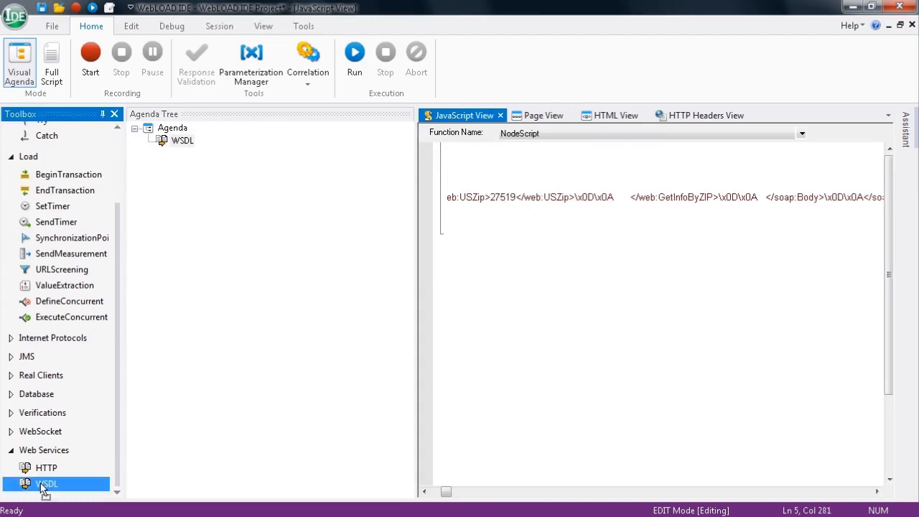
- Add a second WSDL node and parse the uszip.asmx?WSDL address again
left_click(182, 140)
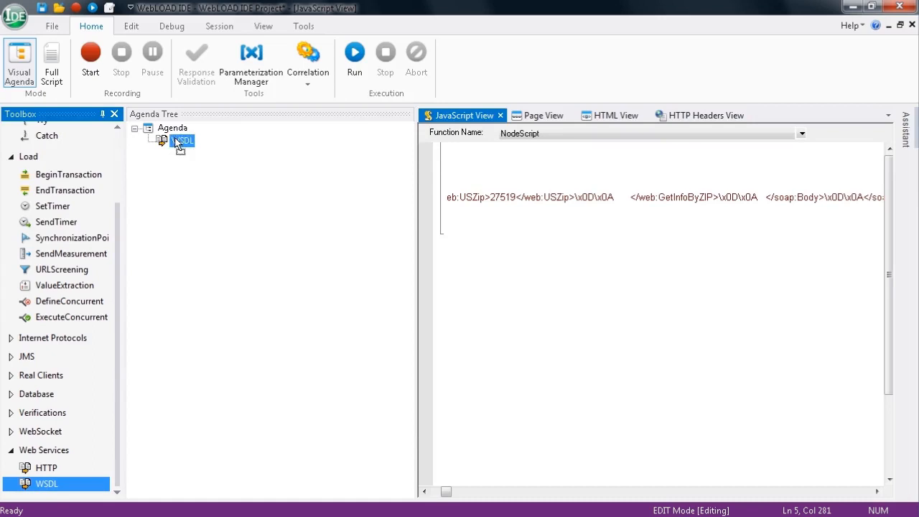
double_click(181, 141)
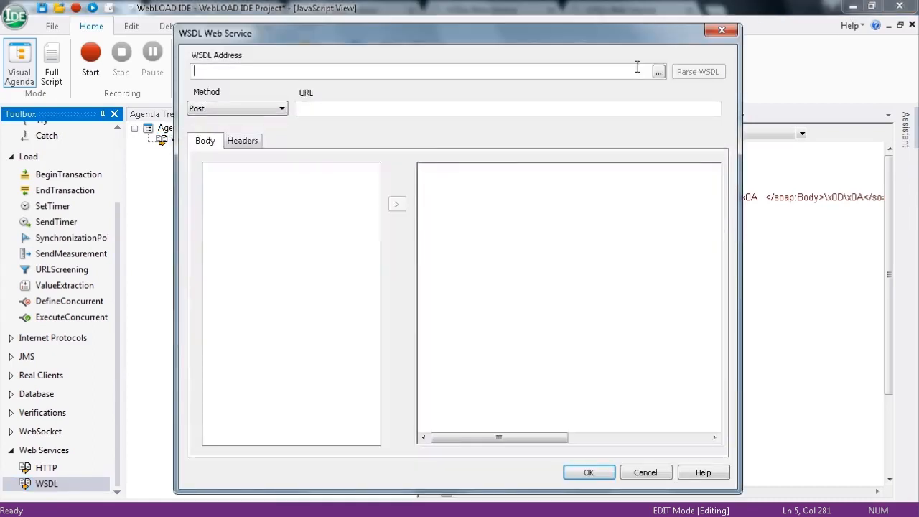
type("http://www.webservicex.net/uszip.asmx?WSDL")
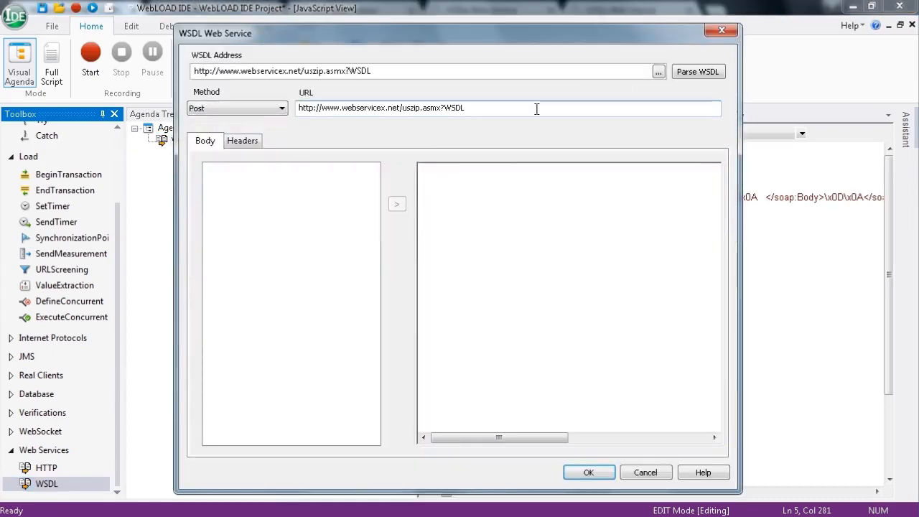
left_click(698, 71)
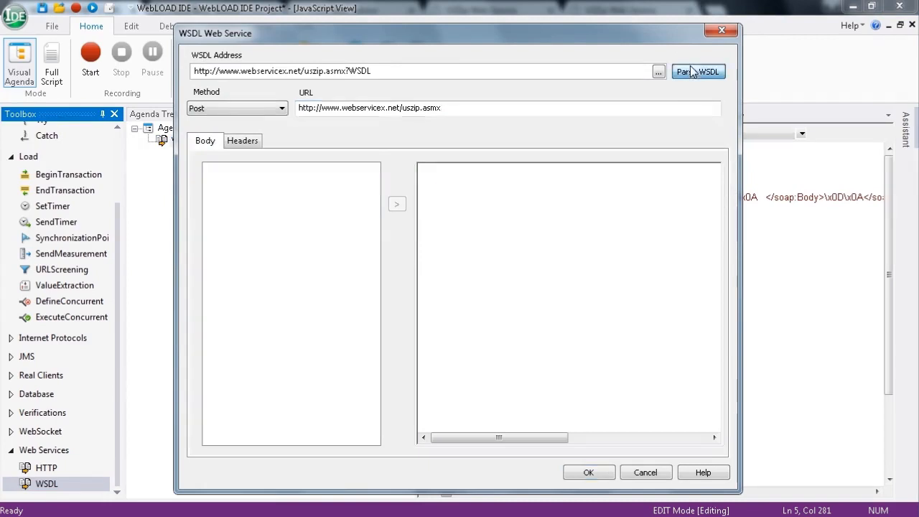
left_click(697, 71)
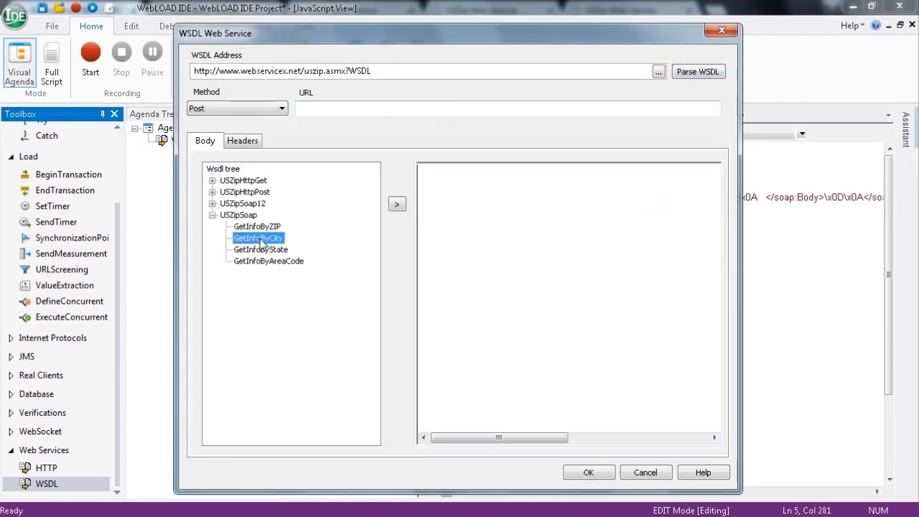
- Generate the GetInfoByCity request body with USCity Raleigh and insert the call
left_click(396, 204)
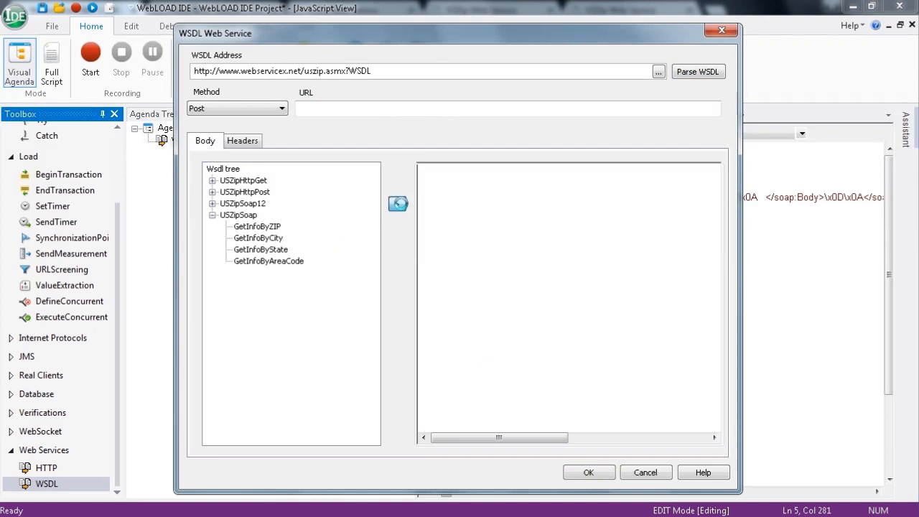
left_click(396, 203)
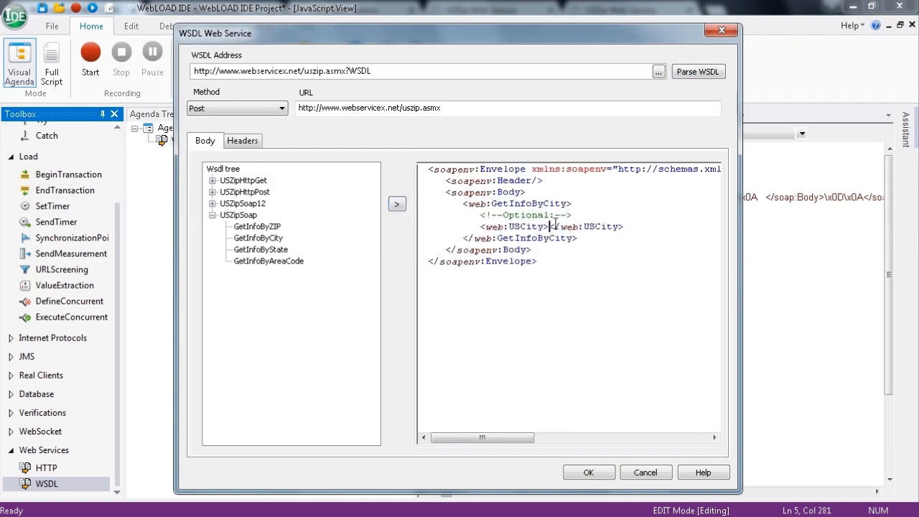
type("Raleigh")
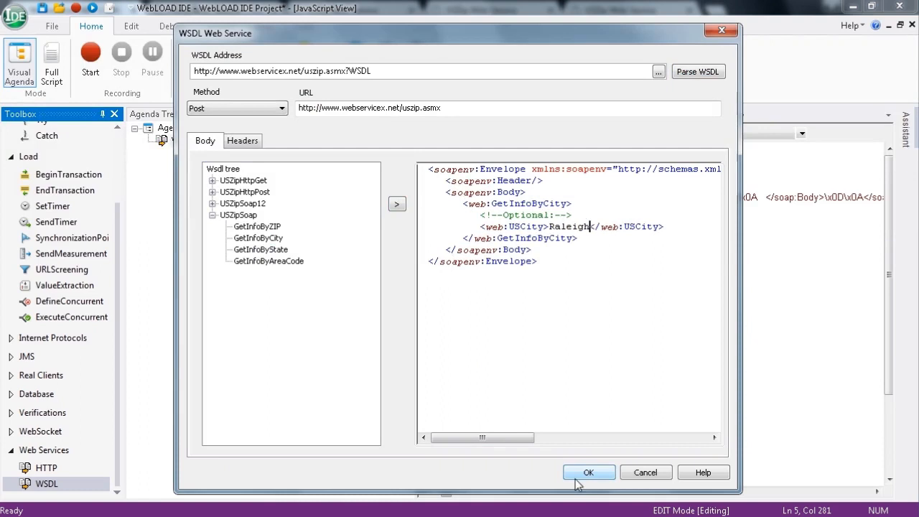
left_click(589, 472)
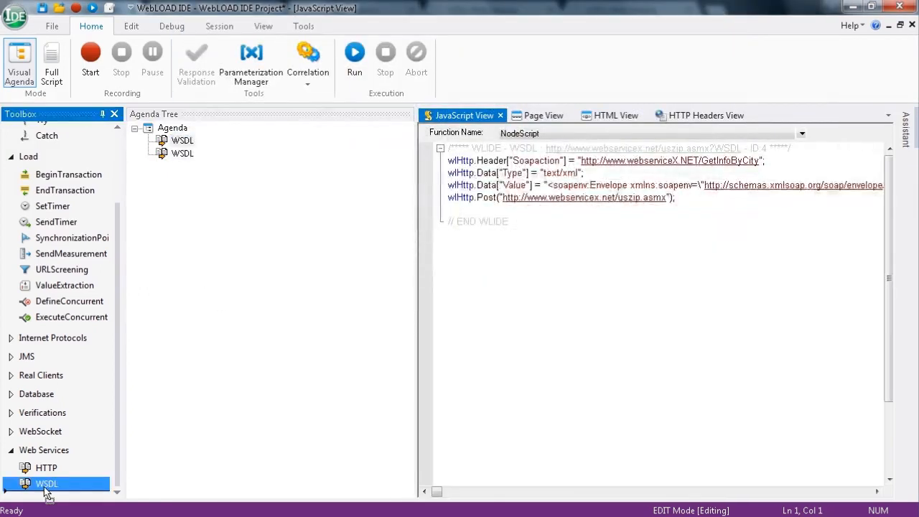
- Add a third WSDL node from the uszip.asmx?WSDL address posting a GetInfoByState request
double_click(46, 482)
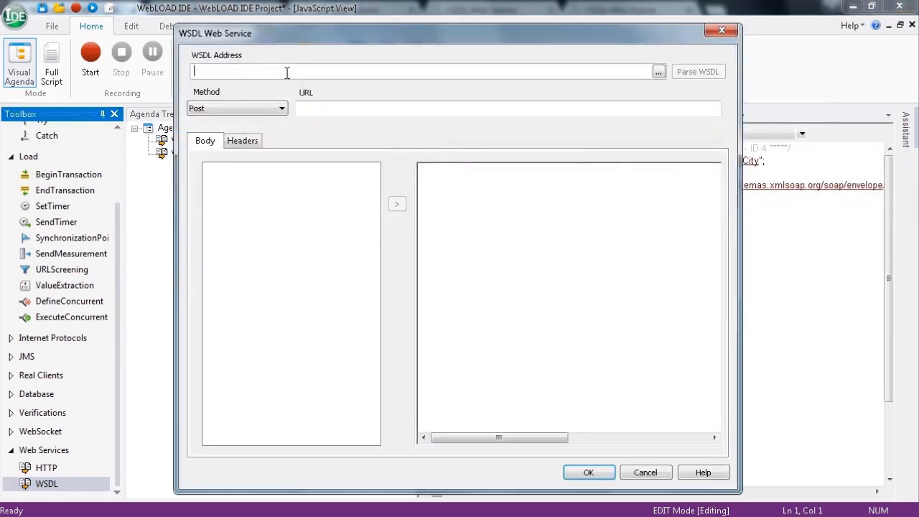
type("http://www.webservicex.net/uszip.asmx?WSDL")
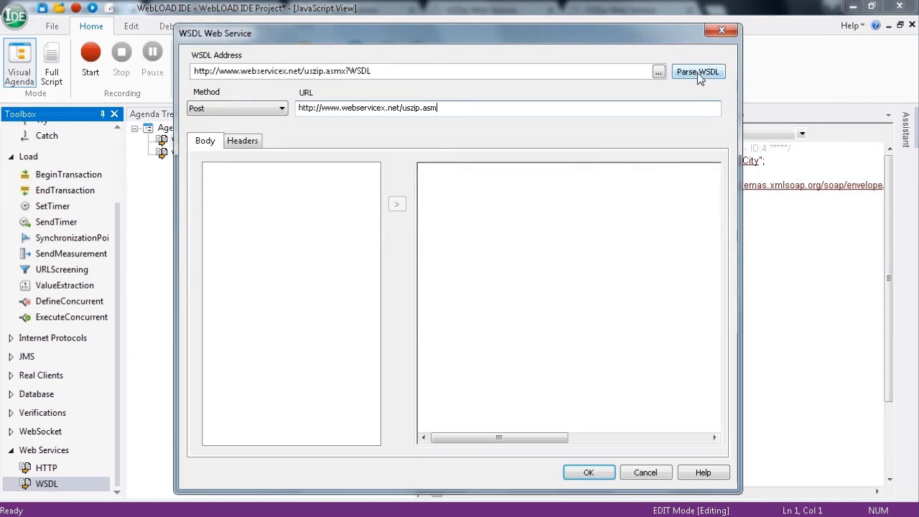
left_click(698, 72)
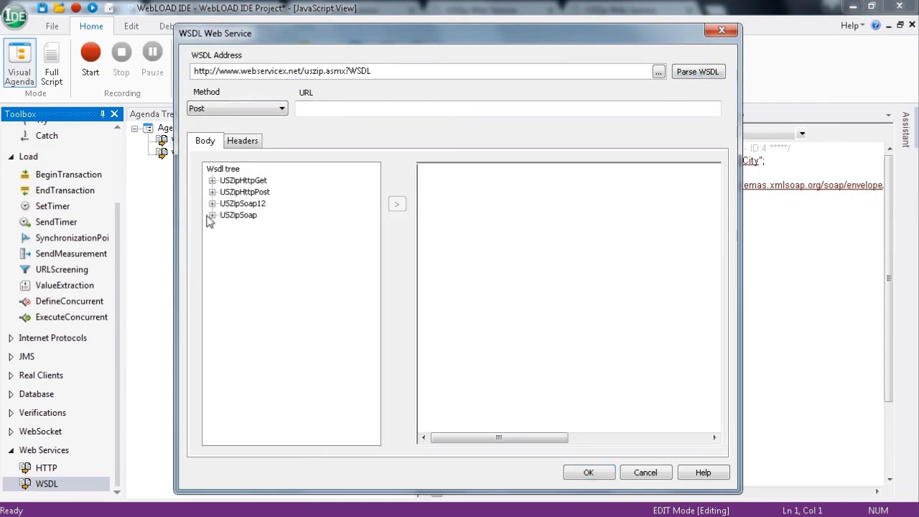
left_click(213, 215)
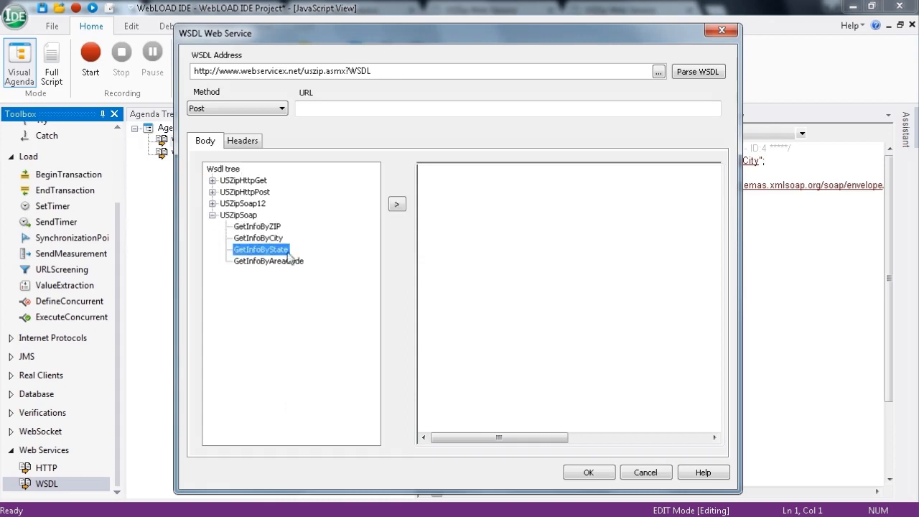
left_click(396, 204)
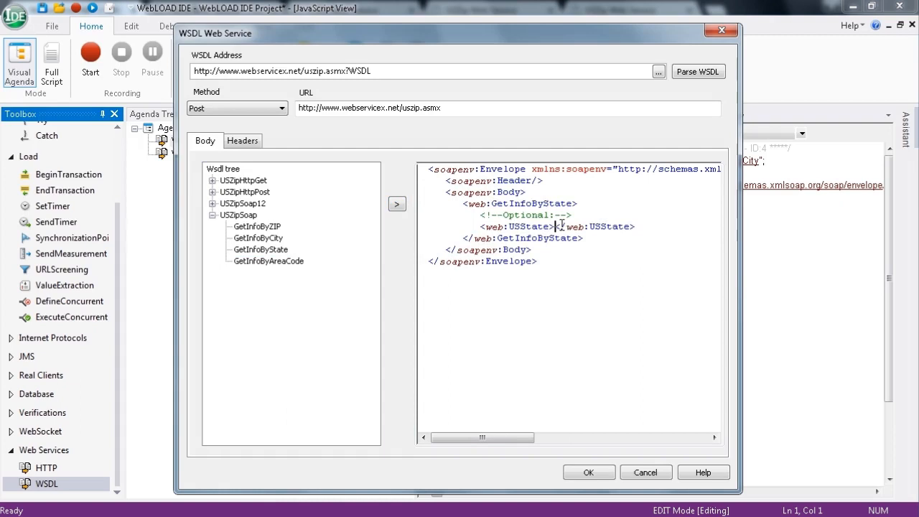
left_click(589, 473)
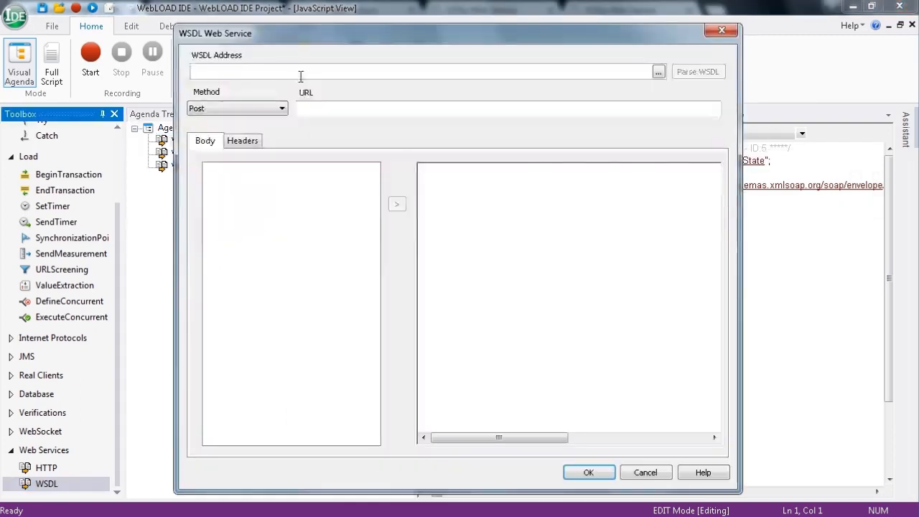
- Add a fourth WSDL node posting GetInfoByAreaCode with USAreaCode 919
type("http://www.webservicex.net/uszip.asmx?WSDL")
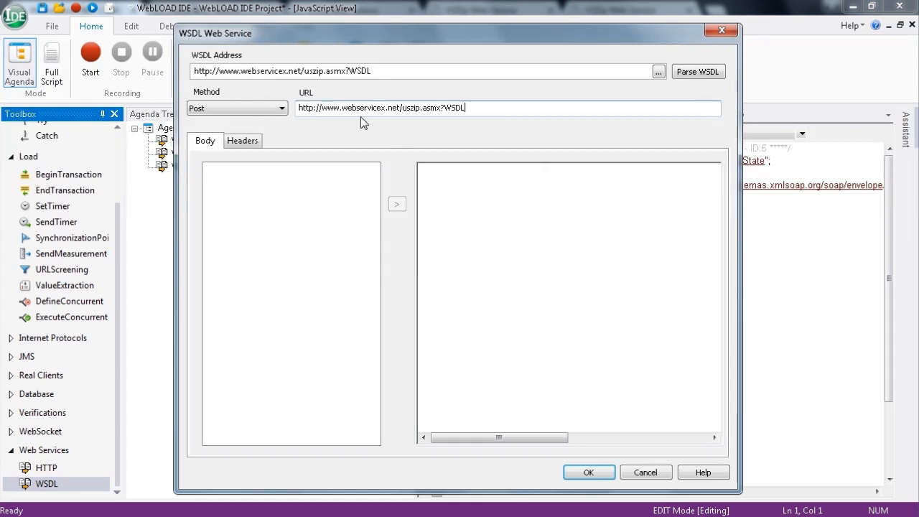
left_click(698, 71)
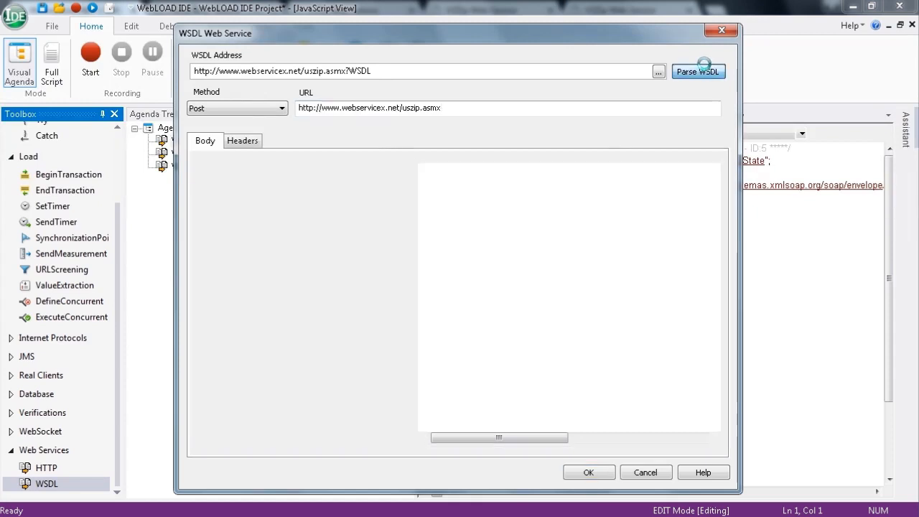
left_click(698, 72)
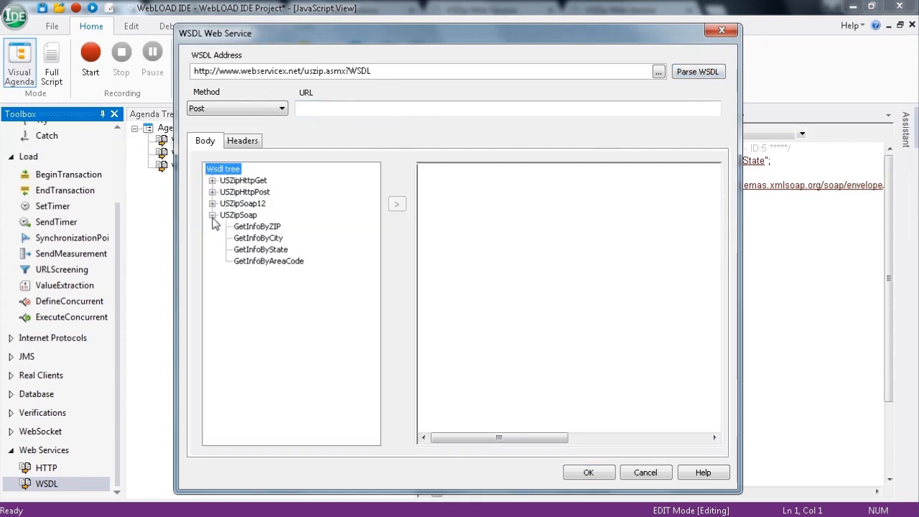
left_click(267, 261)
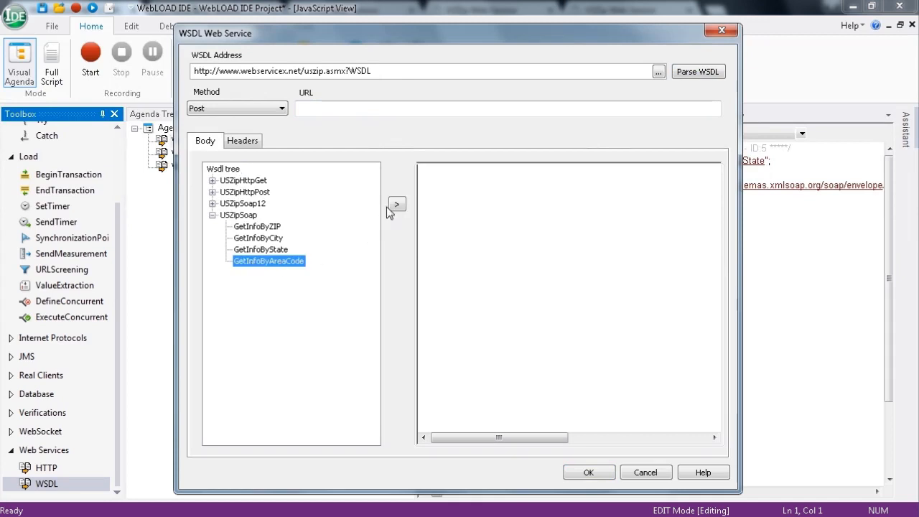
left_click(397, 204)
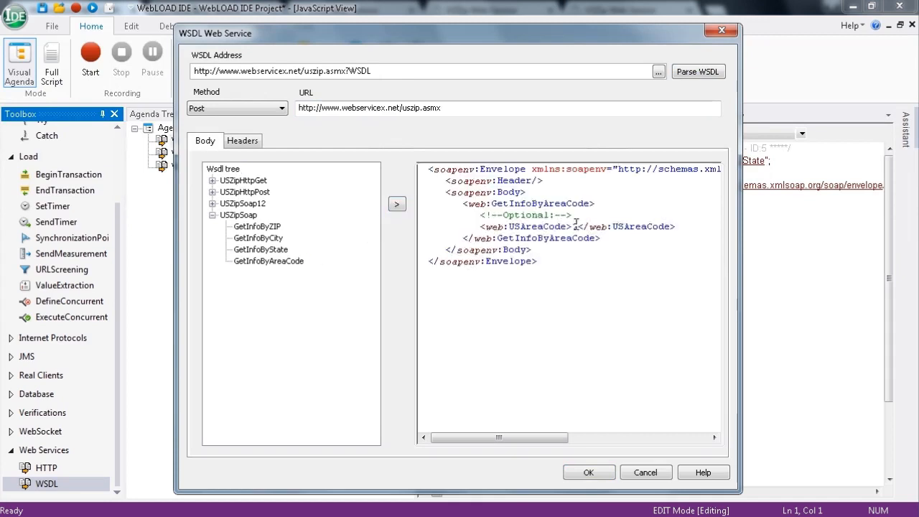
type("919")
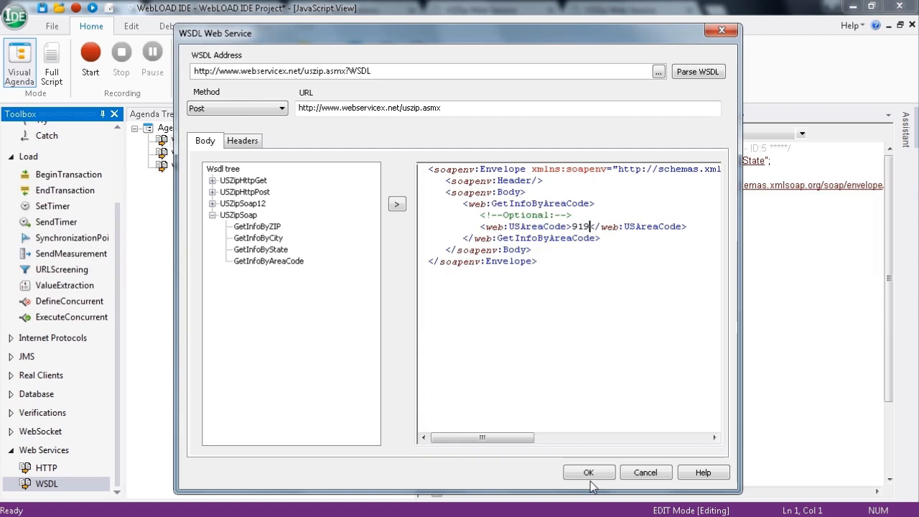
left_click(589, 471)
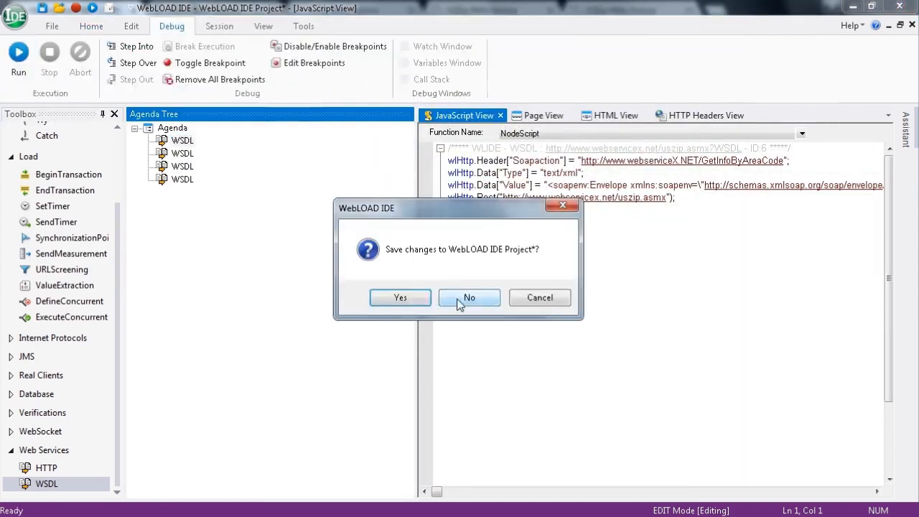
- Run the agenda without saving and show the GetInfoByAreaCode then GetInfoByState responses in Page View
left_click(468, 297)
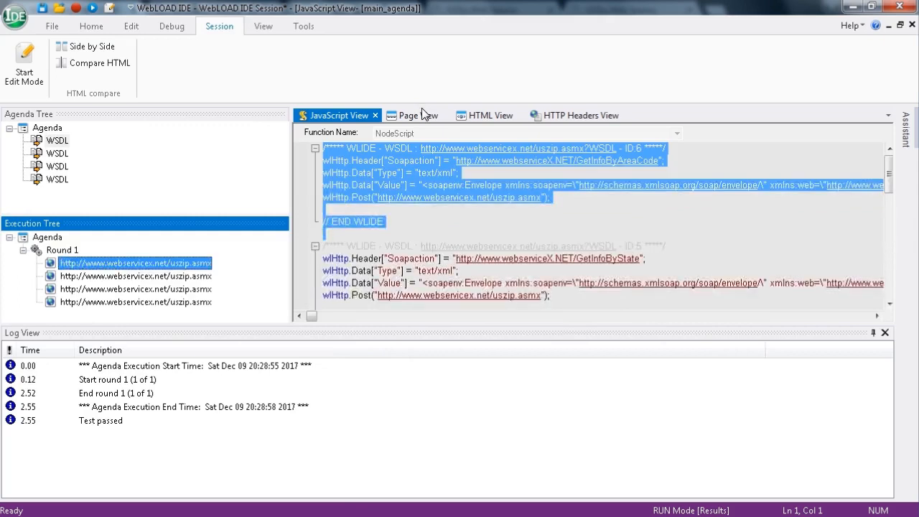
left_click(410, 115)
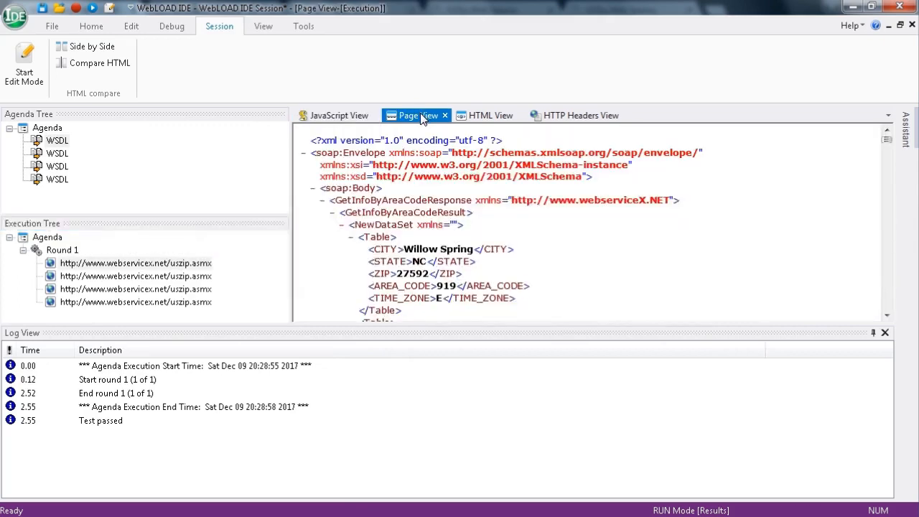
scroll("down", 3)
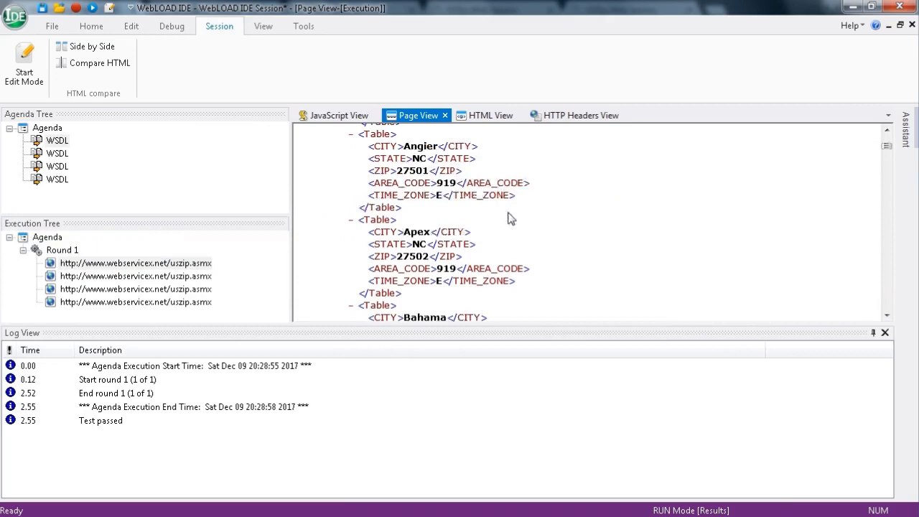
left_click(135, 276)
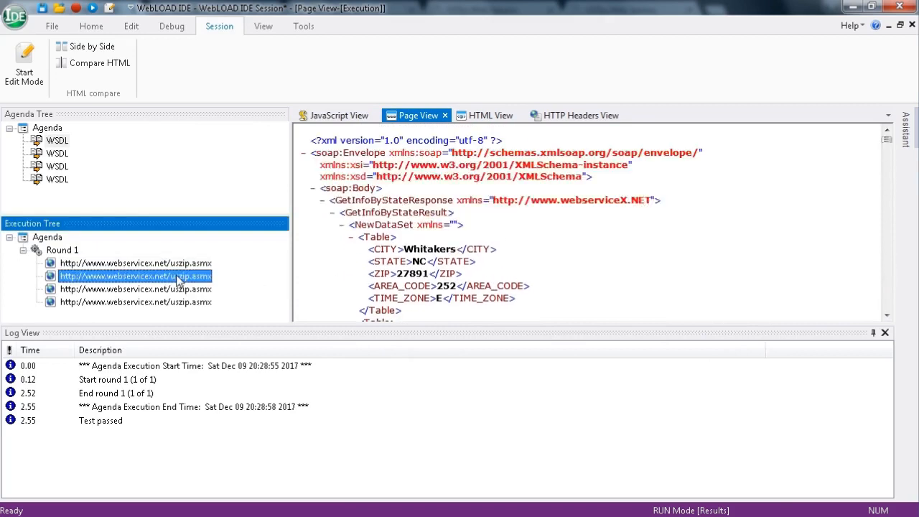
- Review the GetInfoByState script and response, then select the GetInfoByCity call
left_click(338, 114)
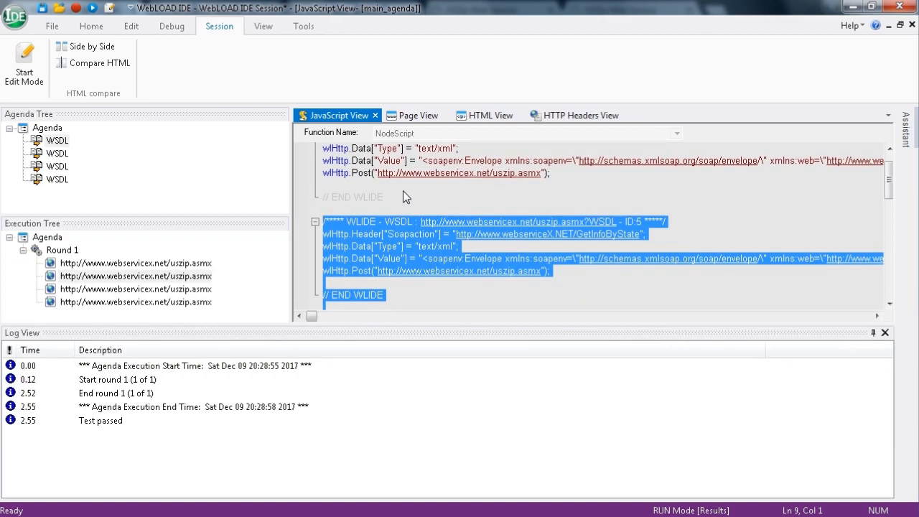
left_click(416, 115)
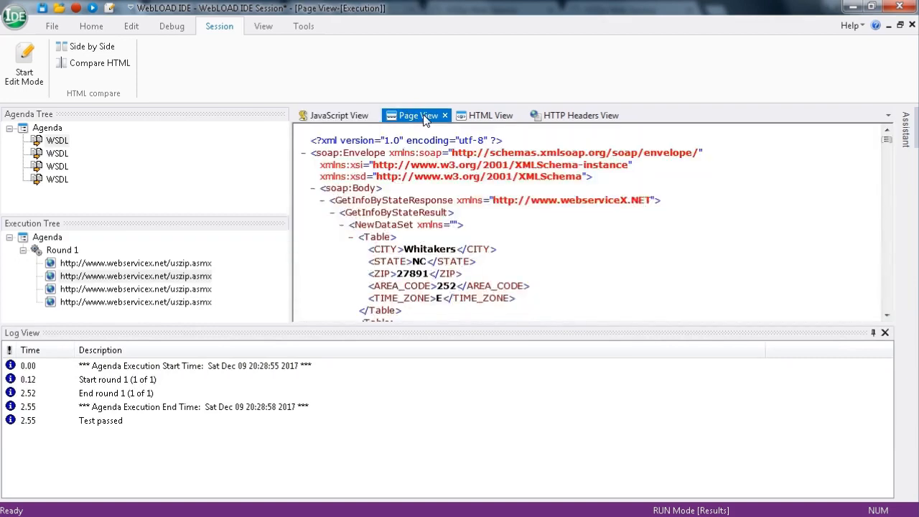
left_click(135, 288)
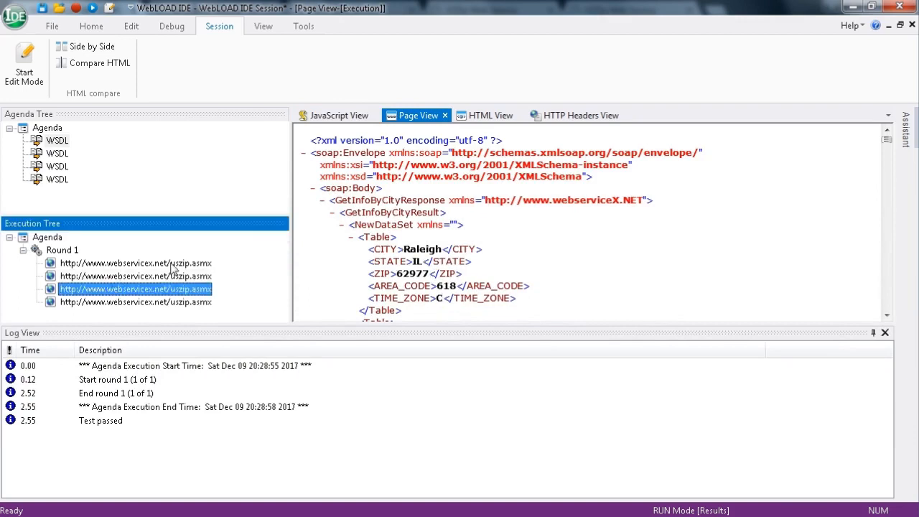
- View the GetInfoByCity script and scroll its response listing Raleigh entries across several states
left_click(338, 115)
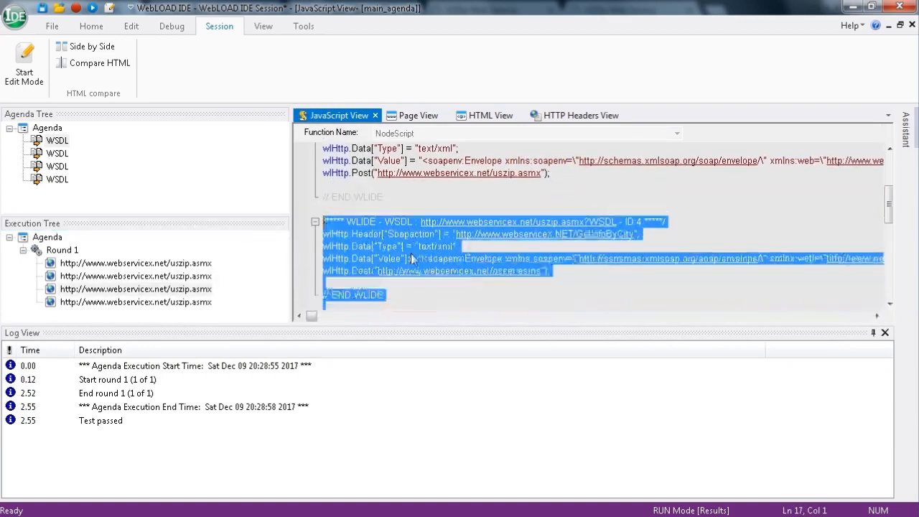
left_click(417, 115)
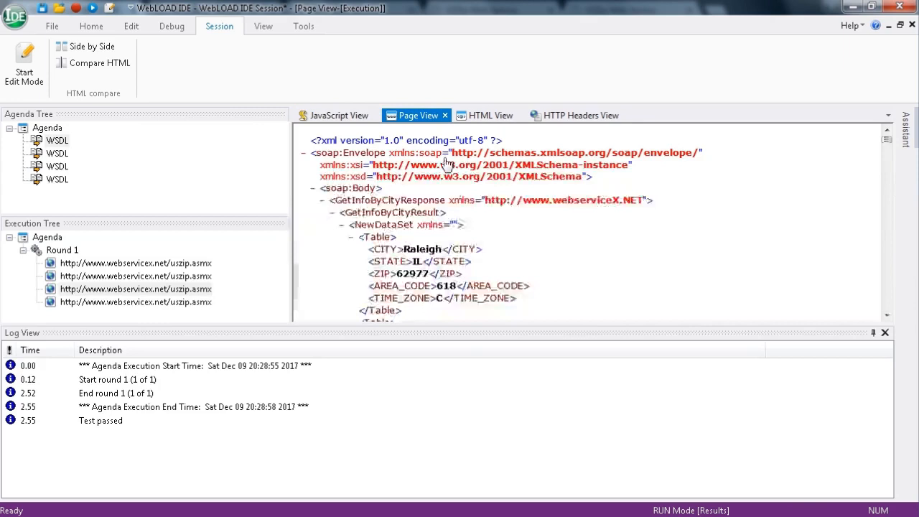
mouse_move(509, 253)
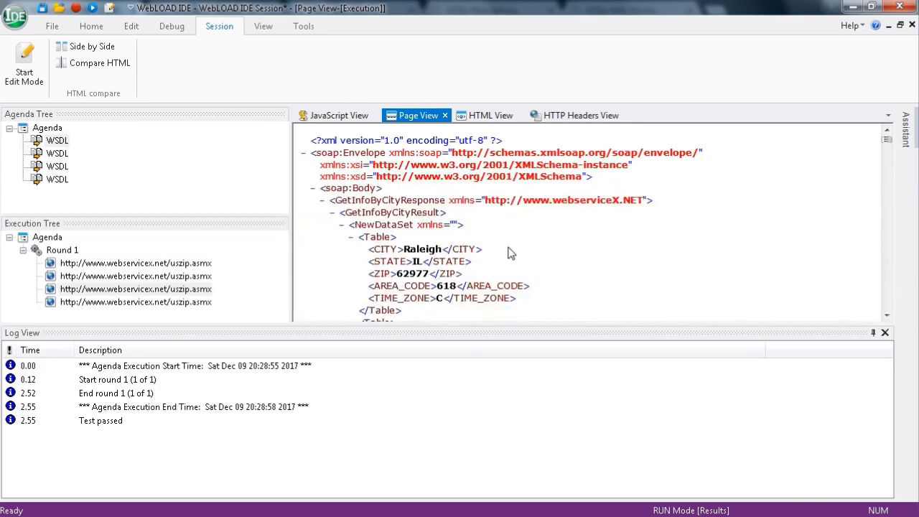
mouse_move(888, 247)
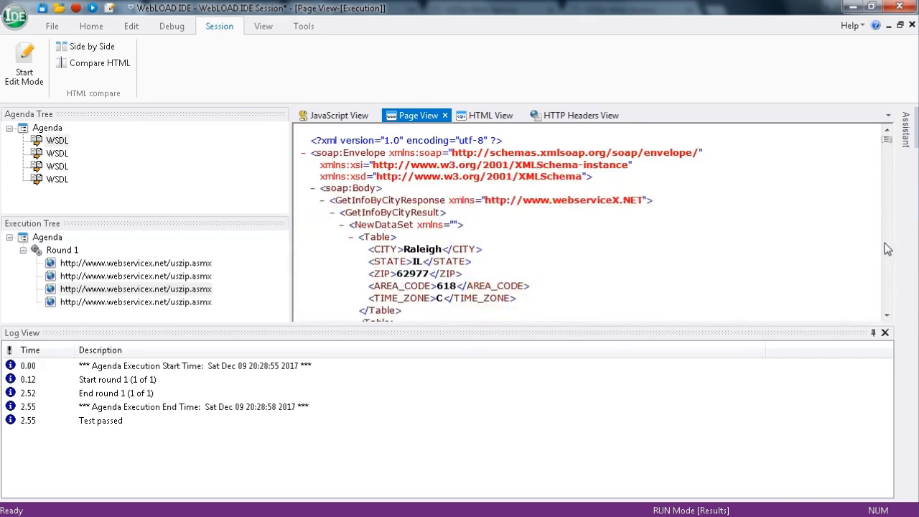
scroll("down", 3)
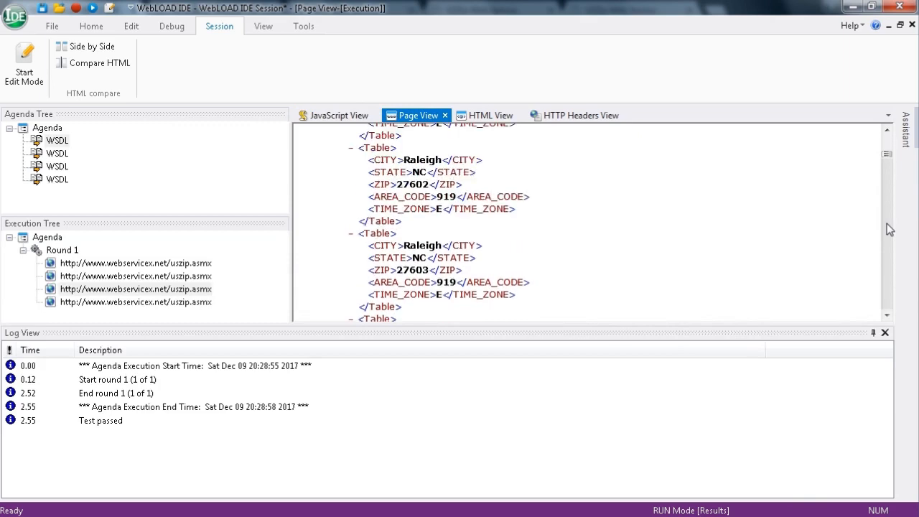
scroll("down", 3)
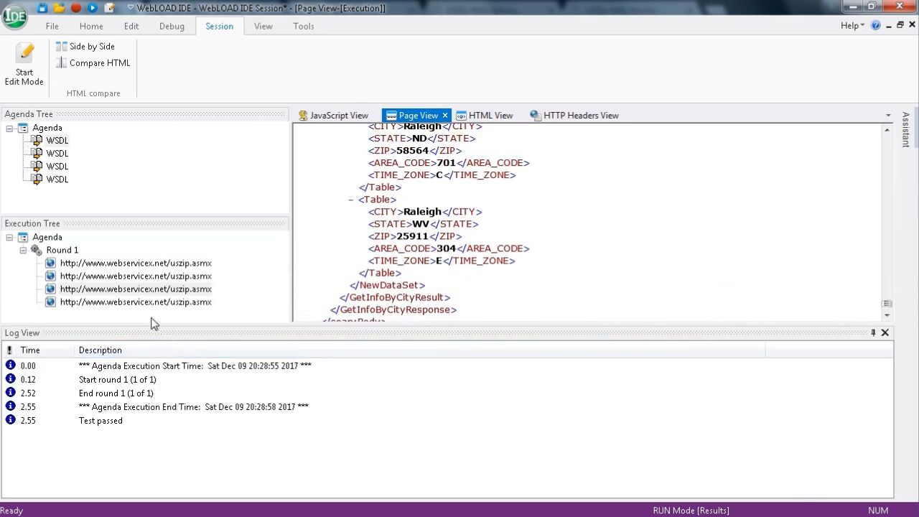
- Show the GetInfoByZIP response in Page View, returning Cary, NC for ZIP 27519
left_click(135, 301)
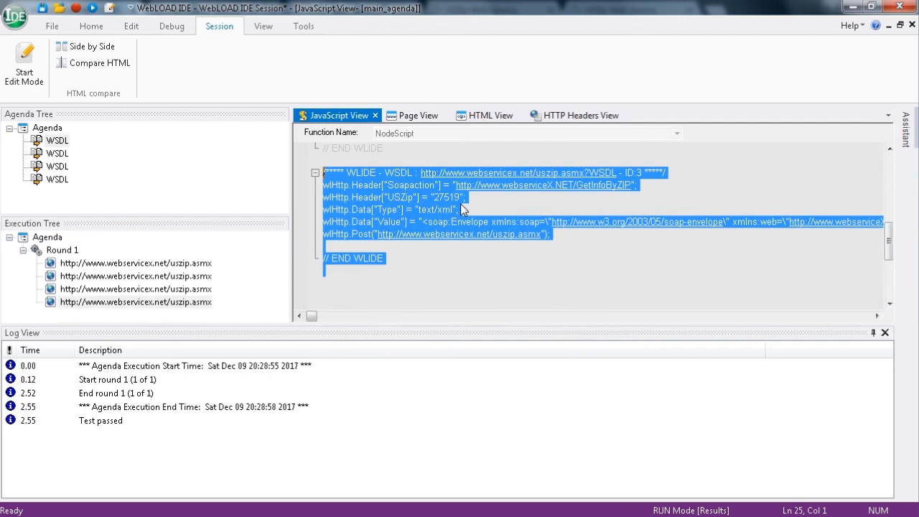
left_click(416, 115)
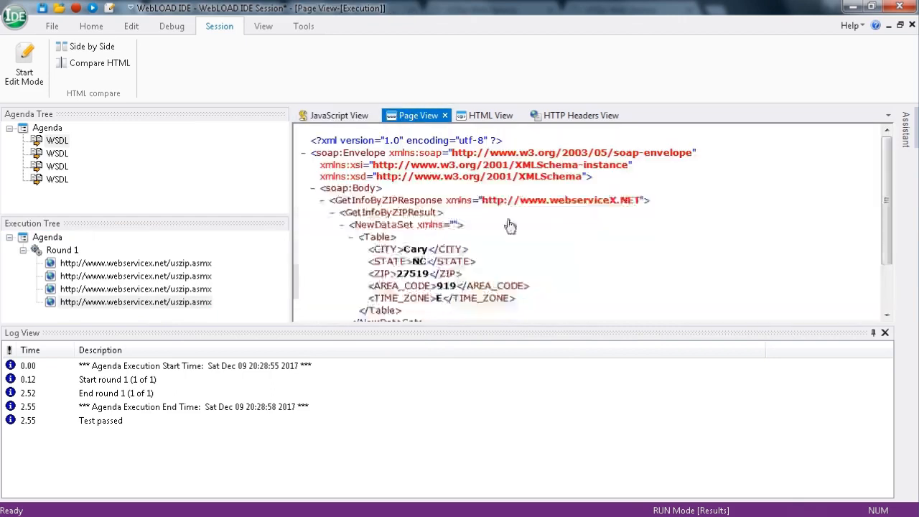